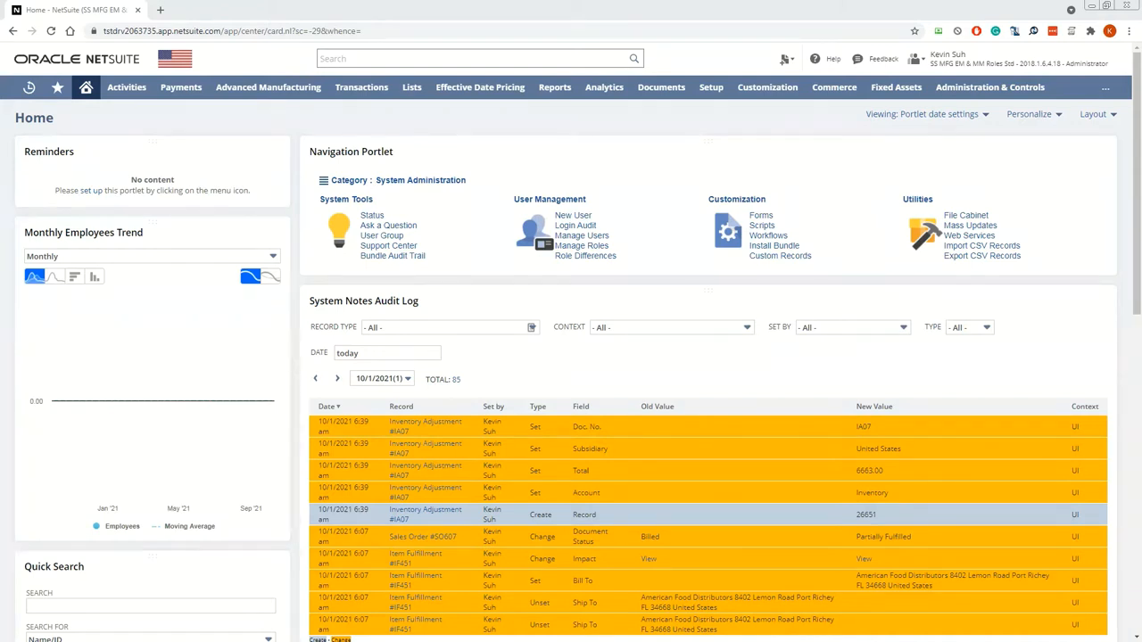
Start a new Work Calendar record from Lists > Employees > Work Calendars.
click(407, 86)
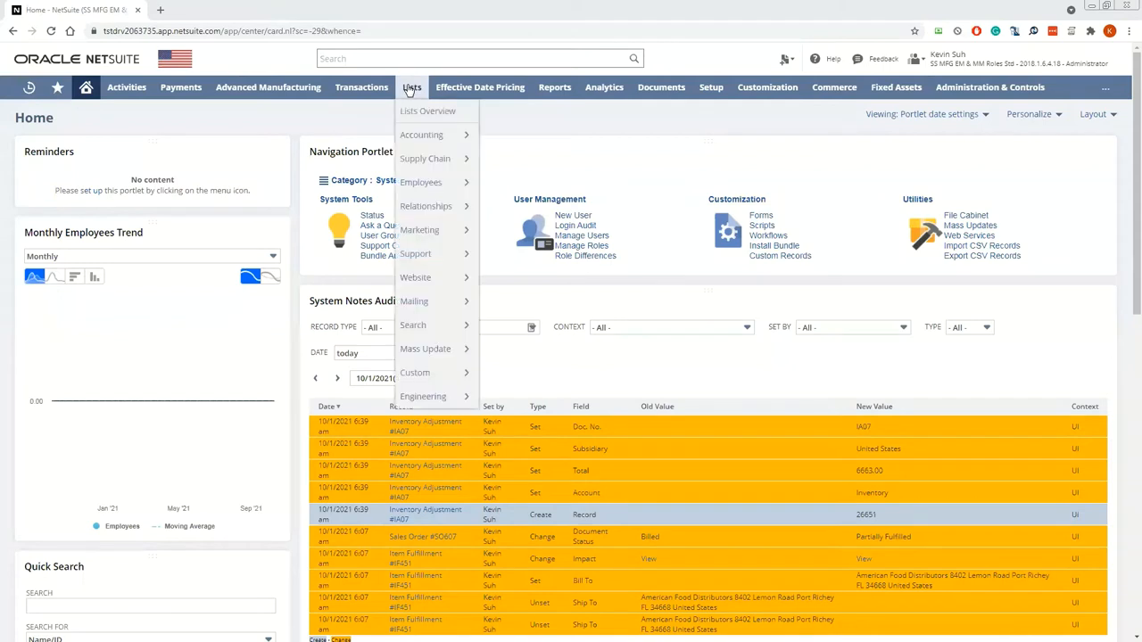
mouse_move(421, 182)
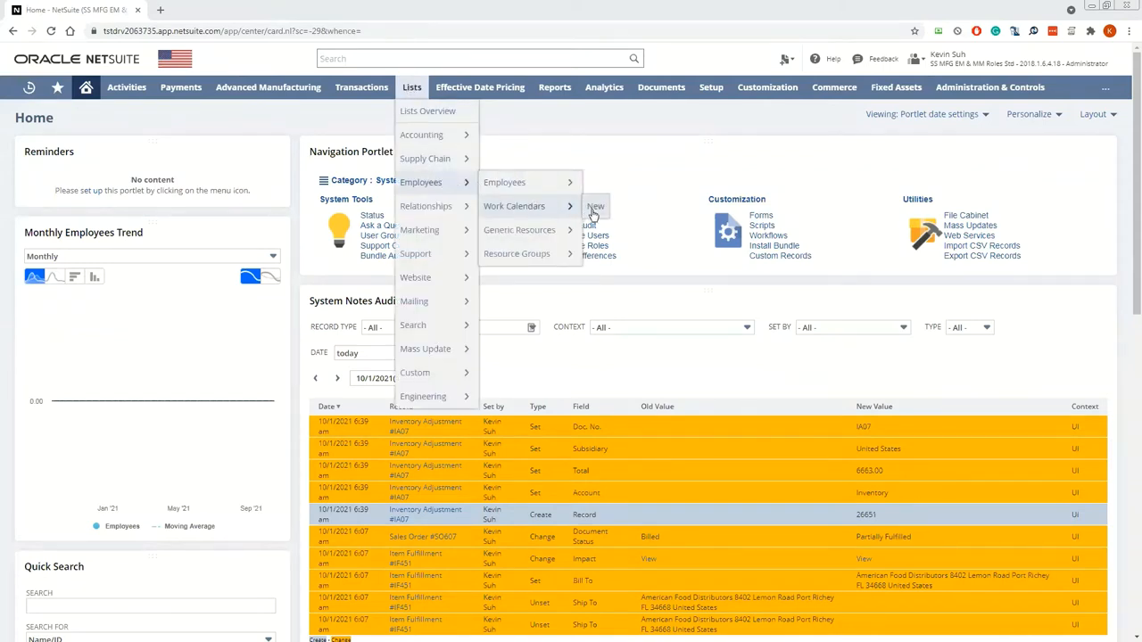
mouse_move(594, 213)
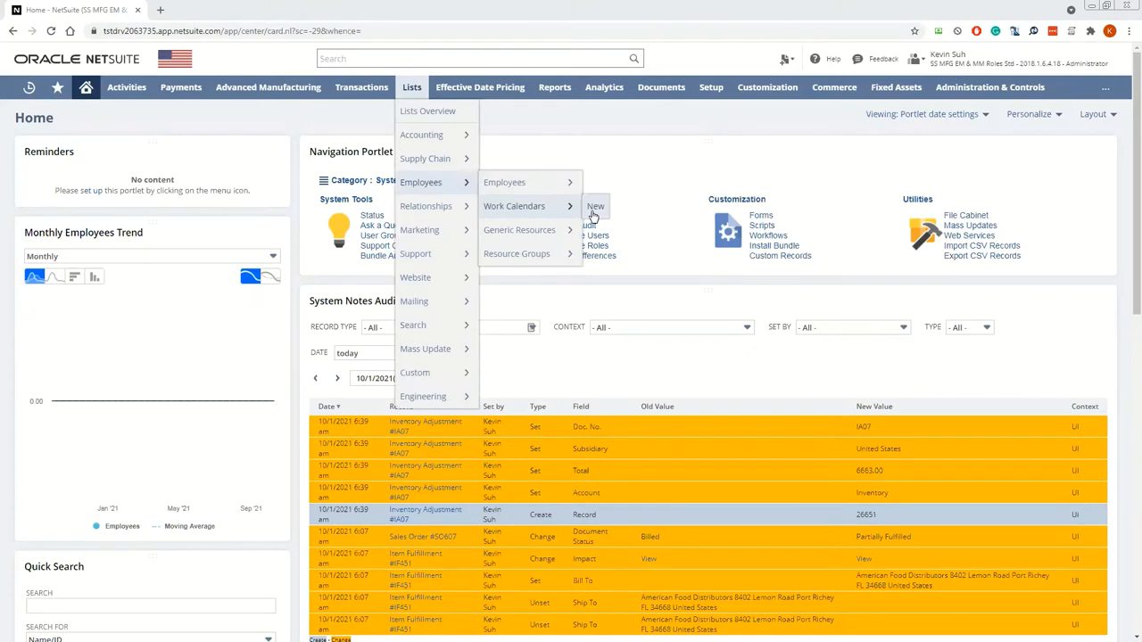
click(594, 207)
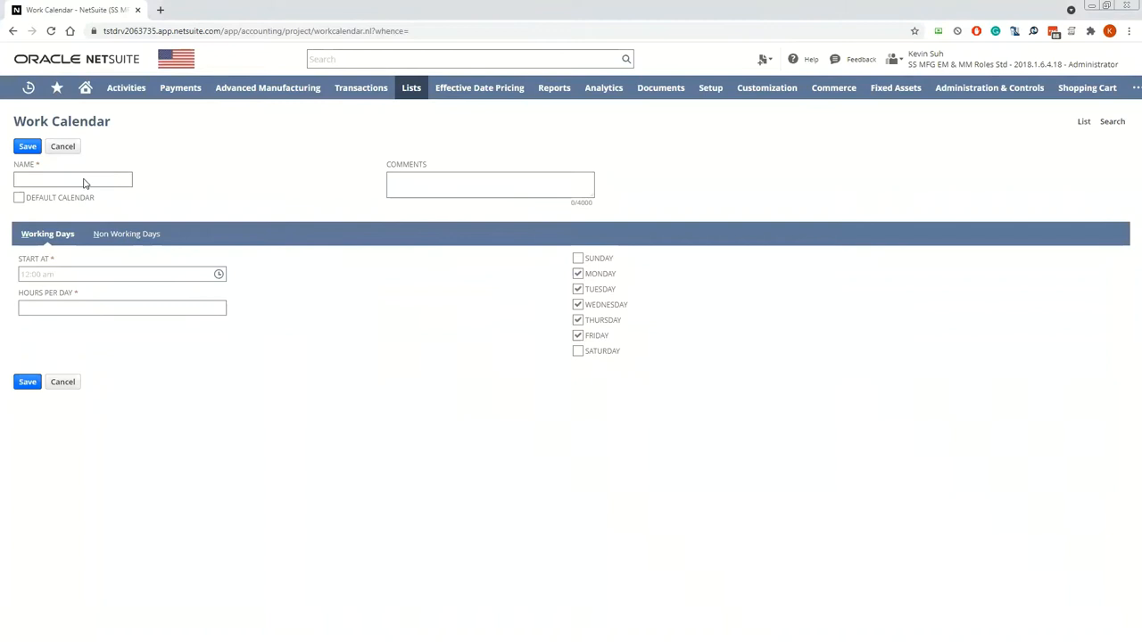
Enter 'Sample for Kevin' as the work calendar's Name.
click(73, 179)
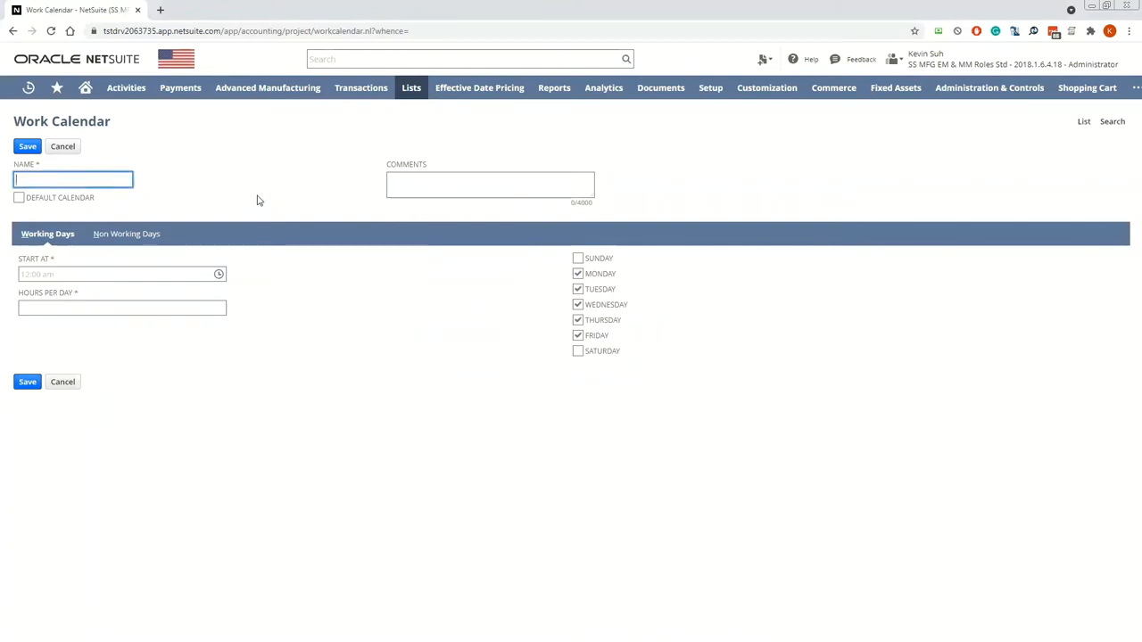
text(SAmpl)
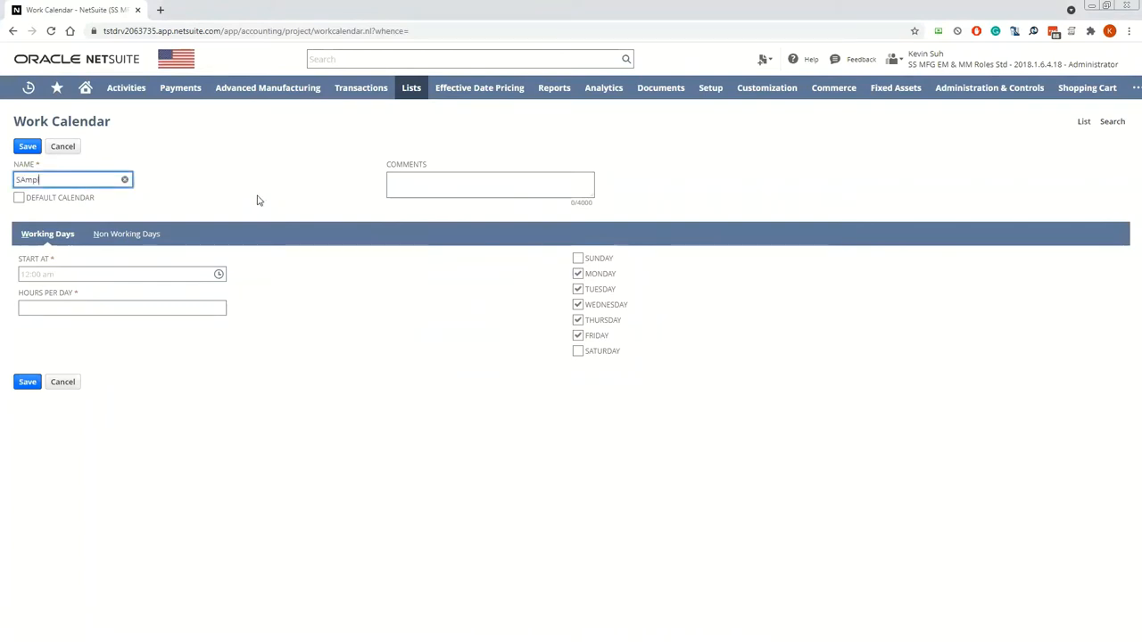
text(Sample)
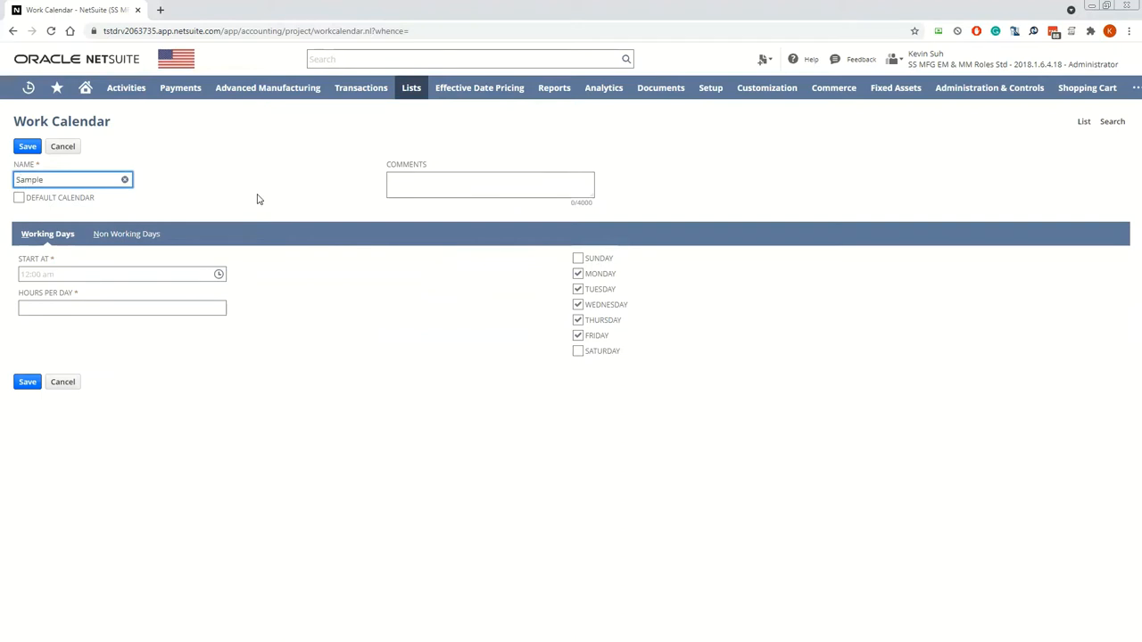
text(for Kevin)
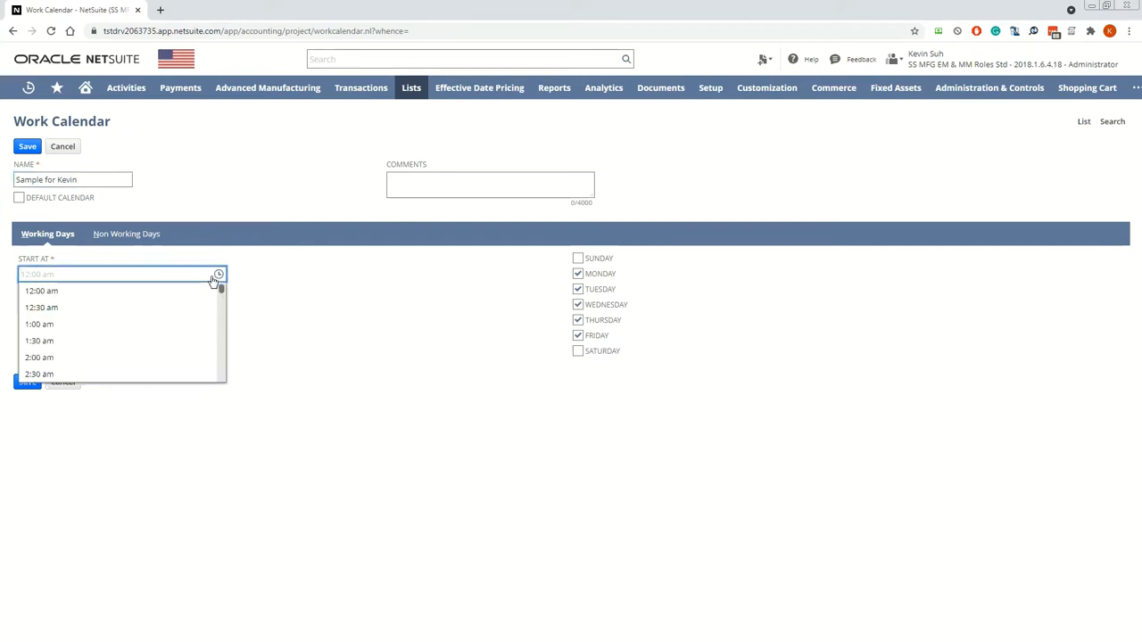
Set the calendar to start at 8:00 am with 8 hours per day.
scroll(down, 3)
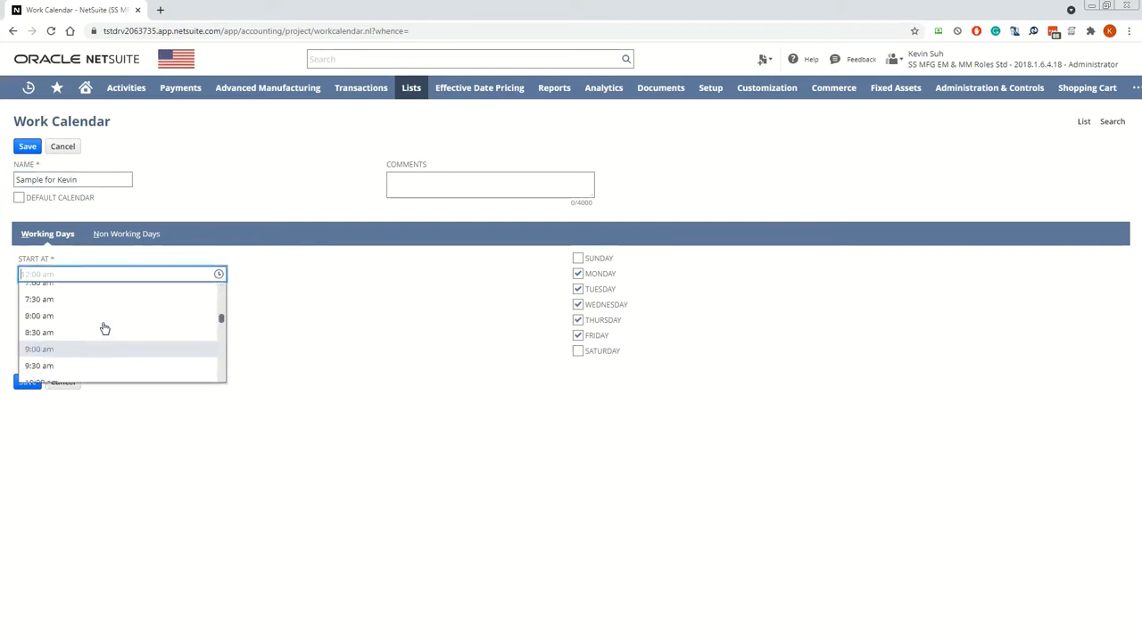
click(39, 315)
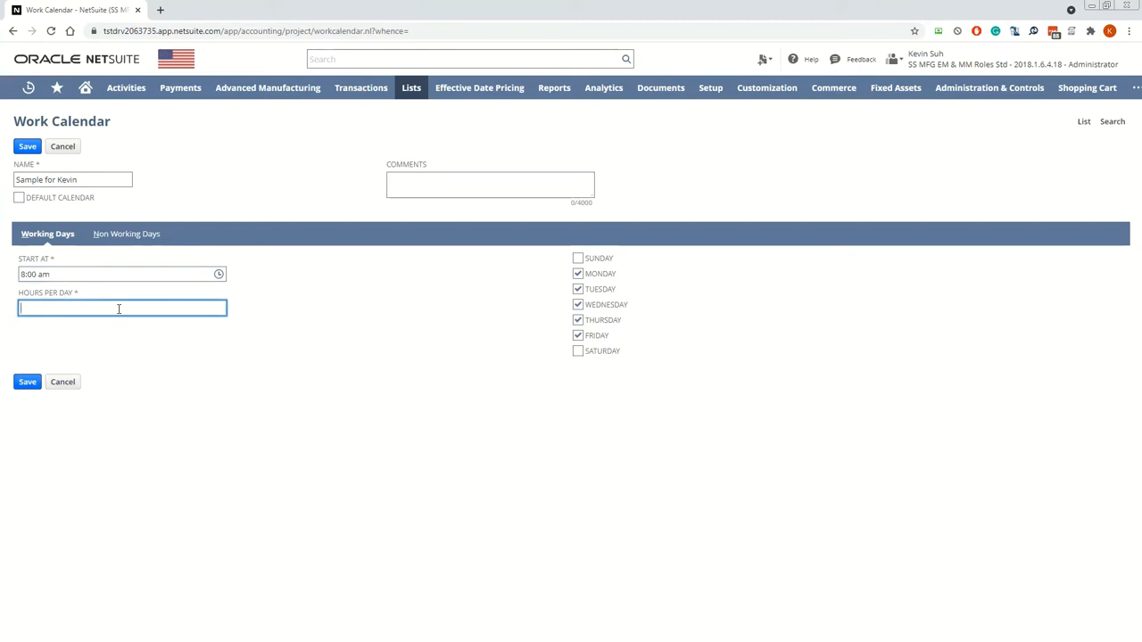
text(8)
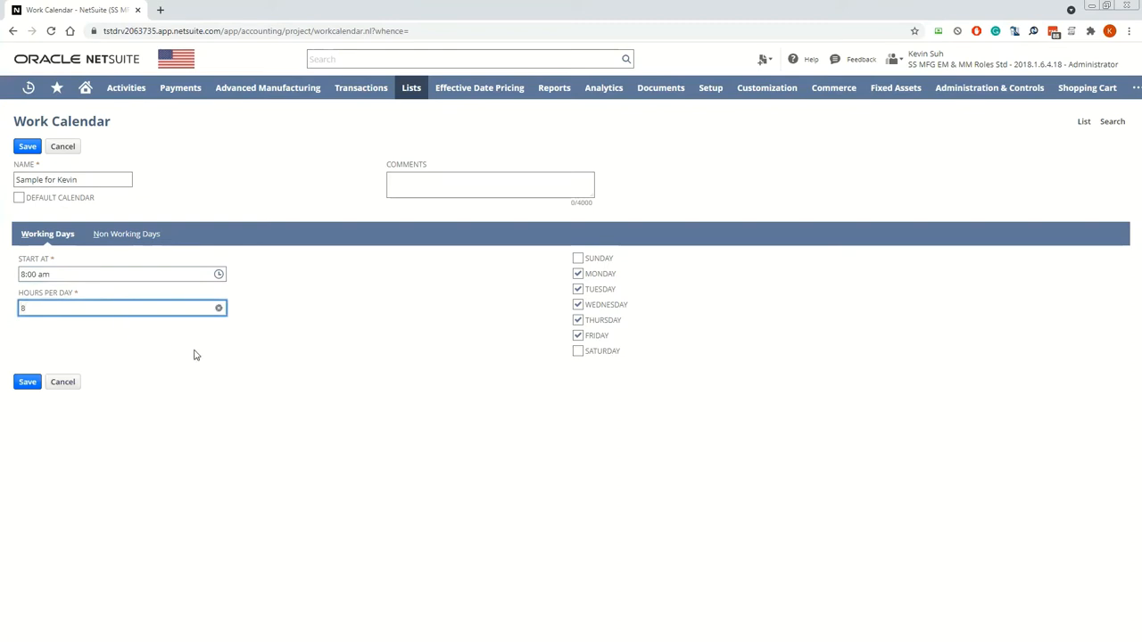
mouse_move(539, 308)
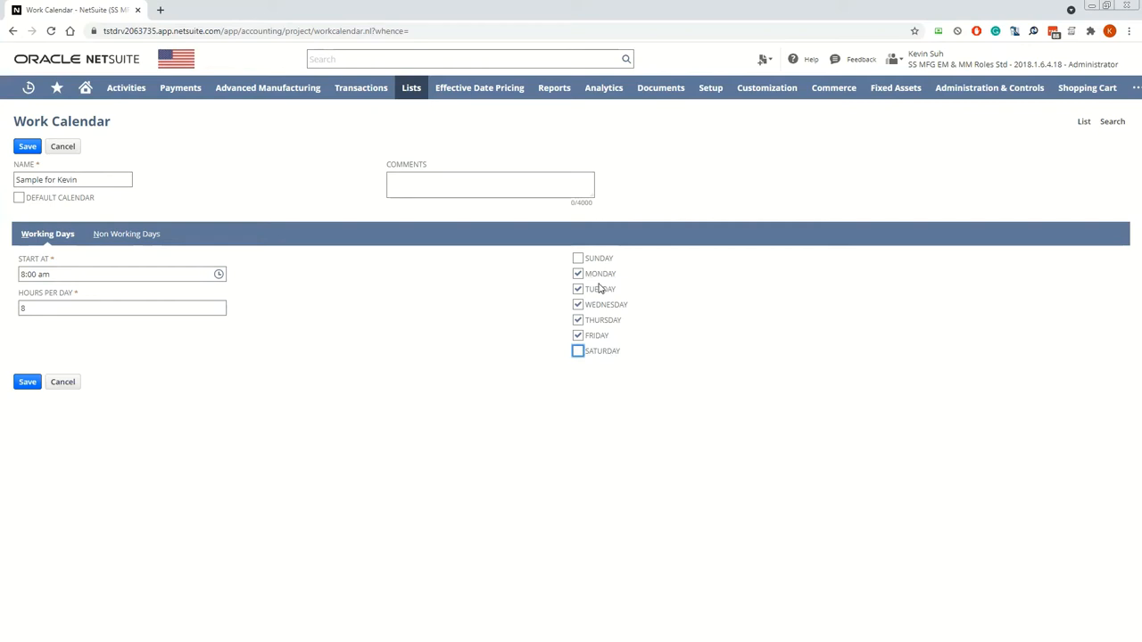
mouse_move(592, 289)
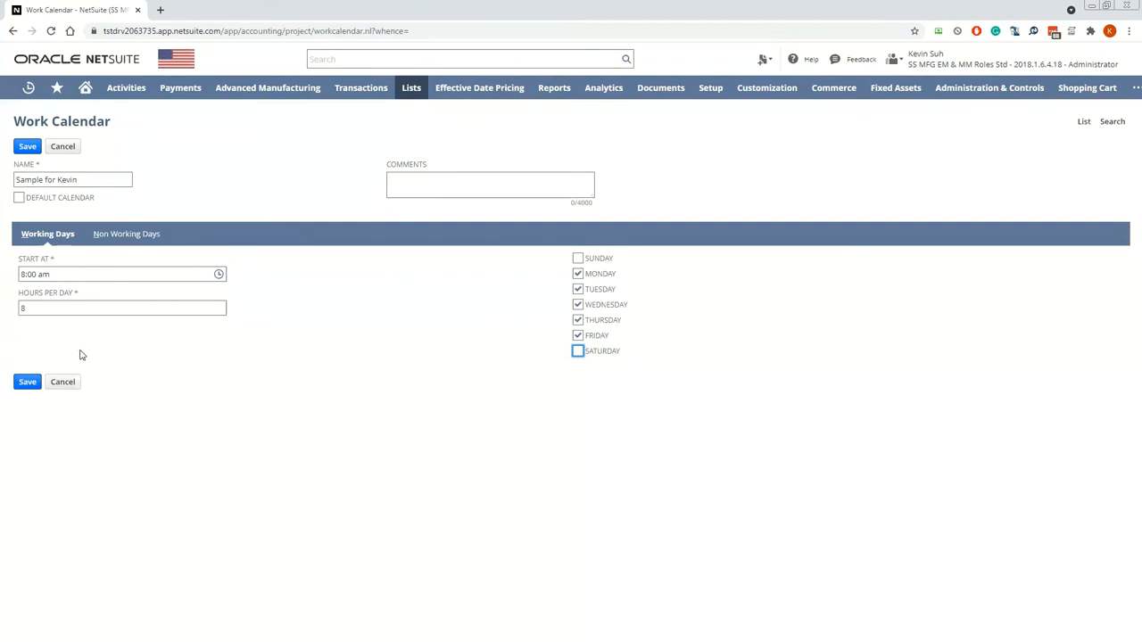
mouse_move(505, 396)
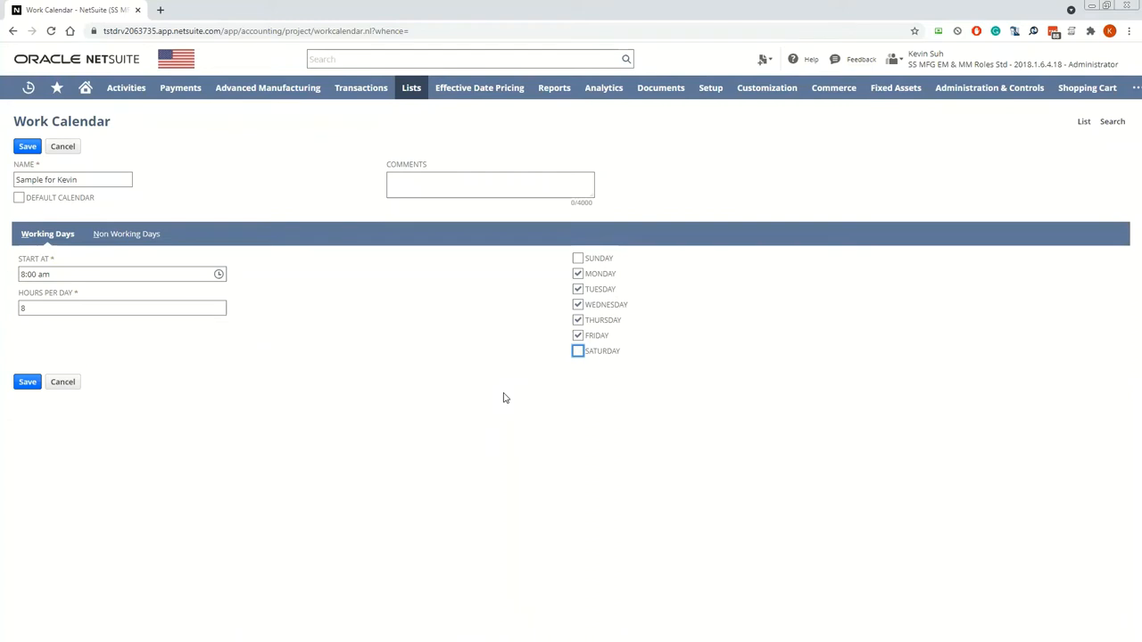
mouse_move(134, 240)
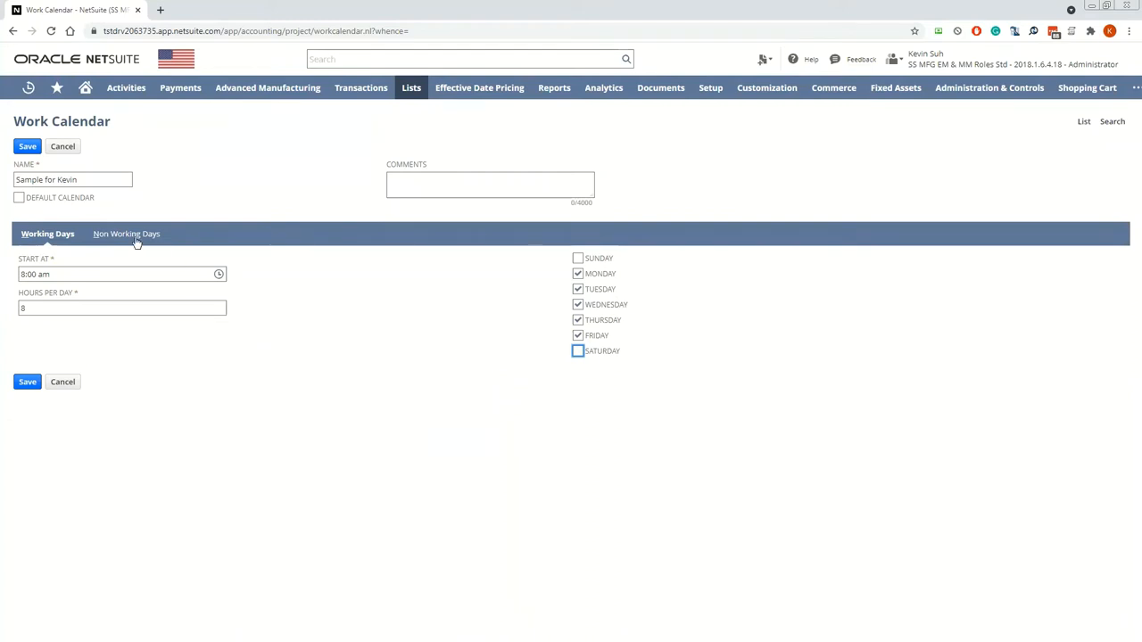
Add 12/25/2021 as a non-working day via the date picker on the Non Working Days subtab.
click(125, 232)
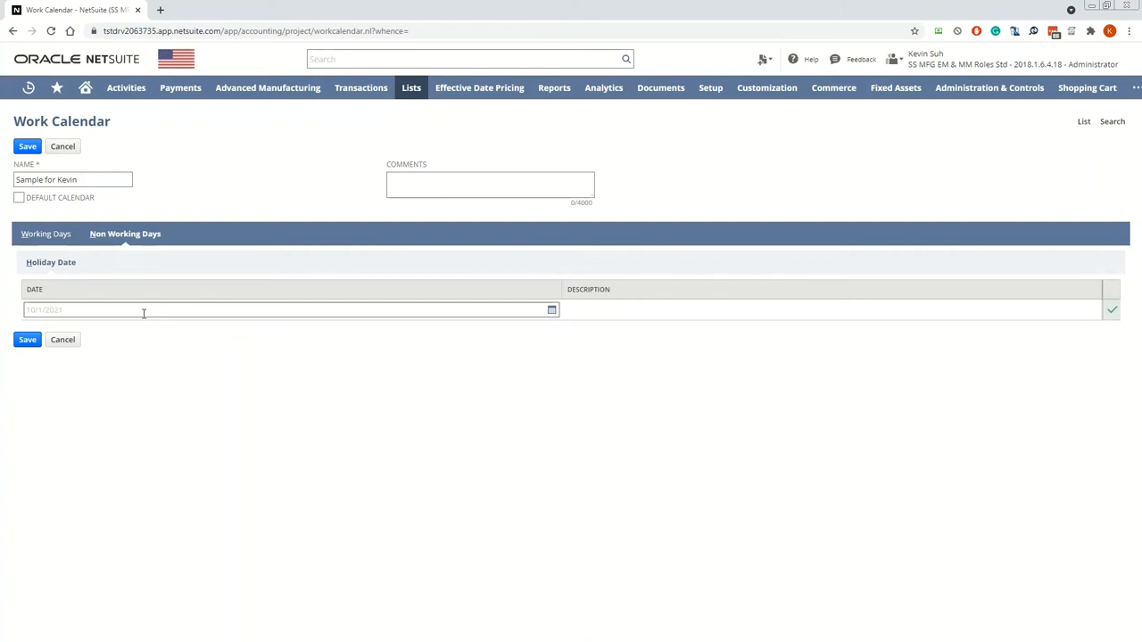
click(143, 310)
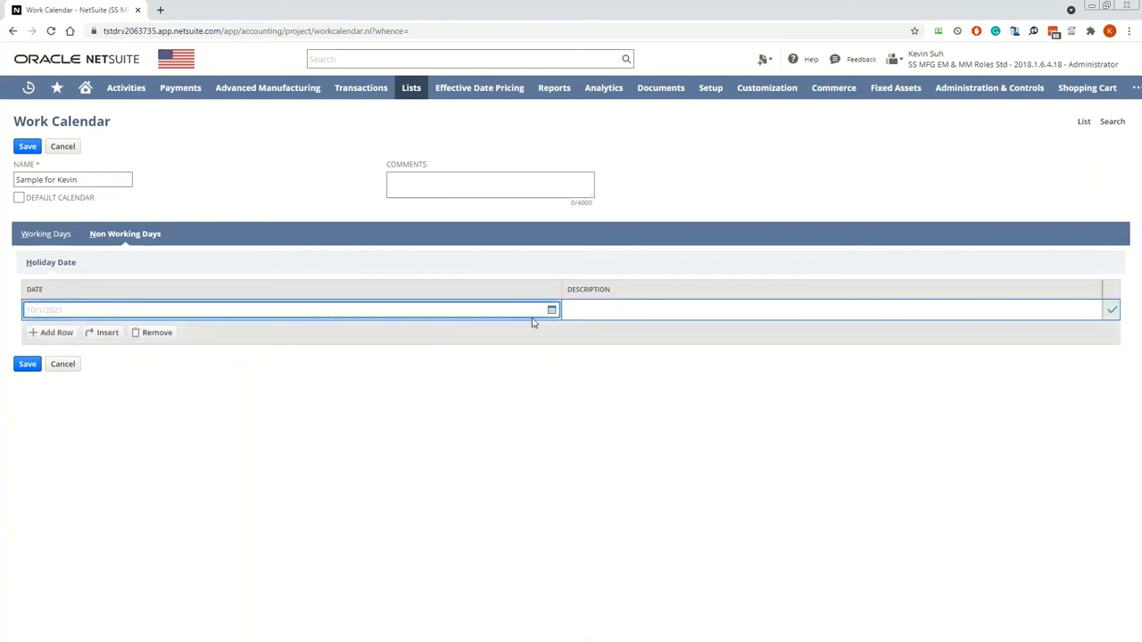
click(549, 311)
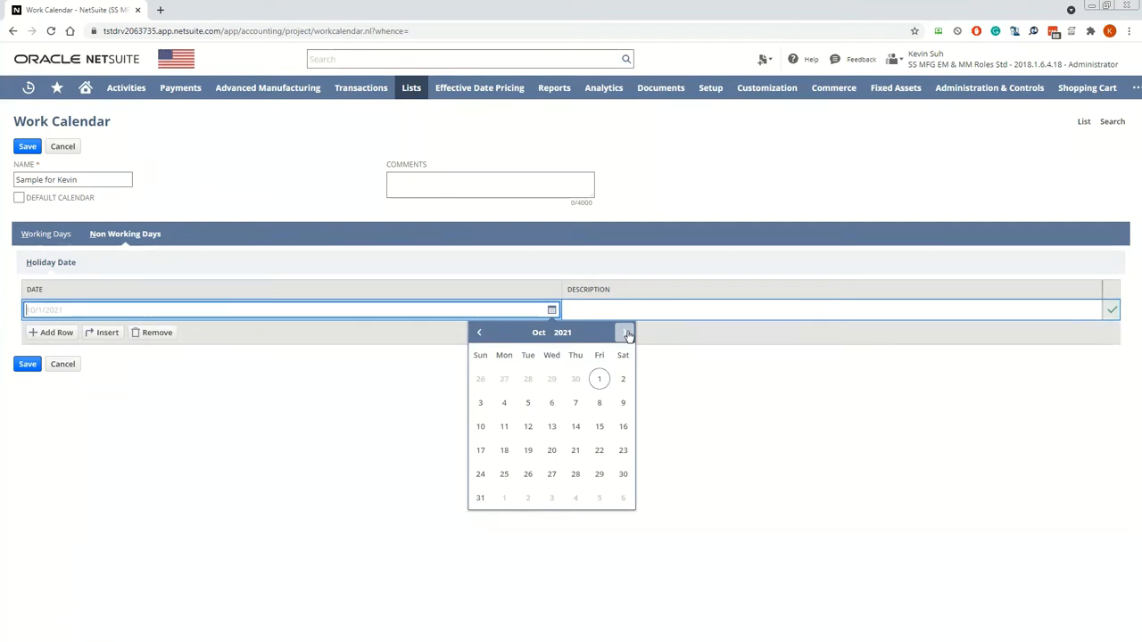
click(624, 331)
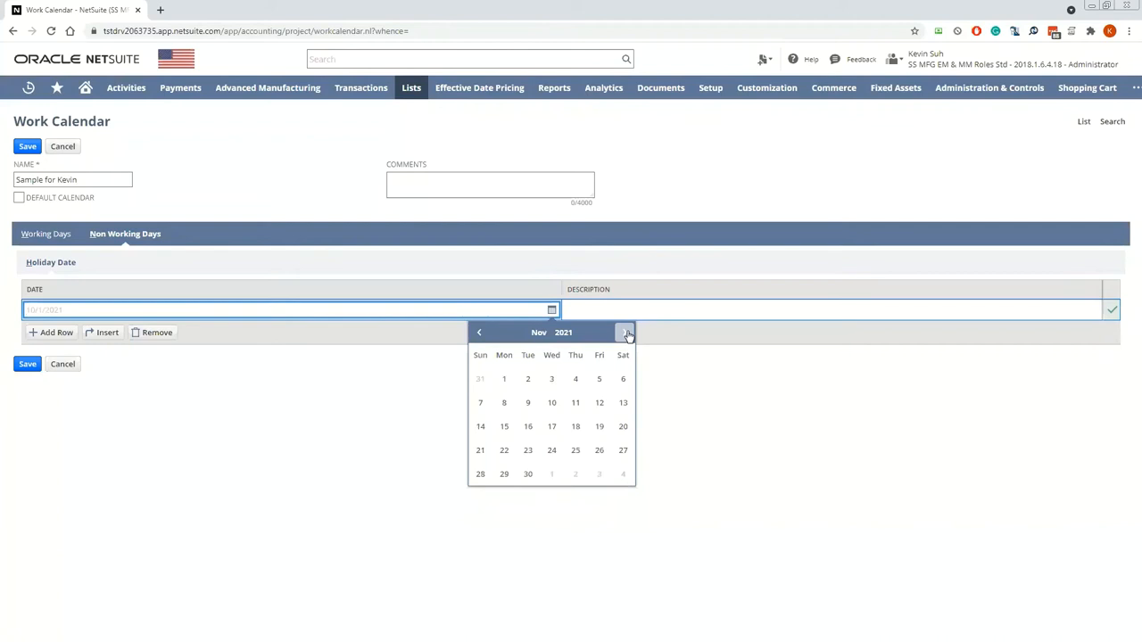
click(625, 332)
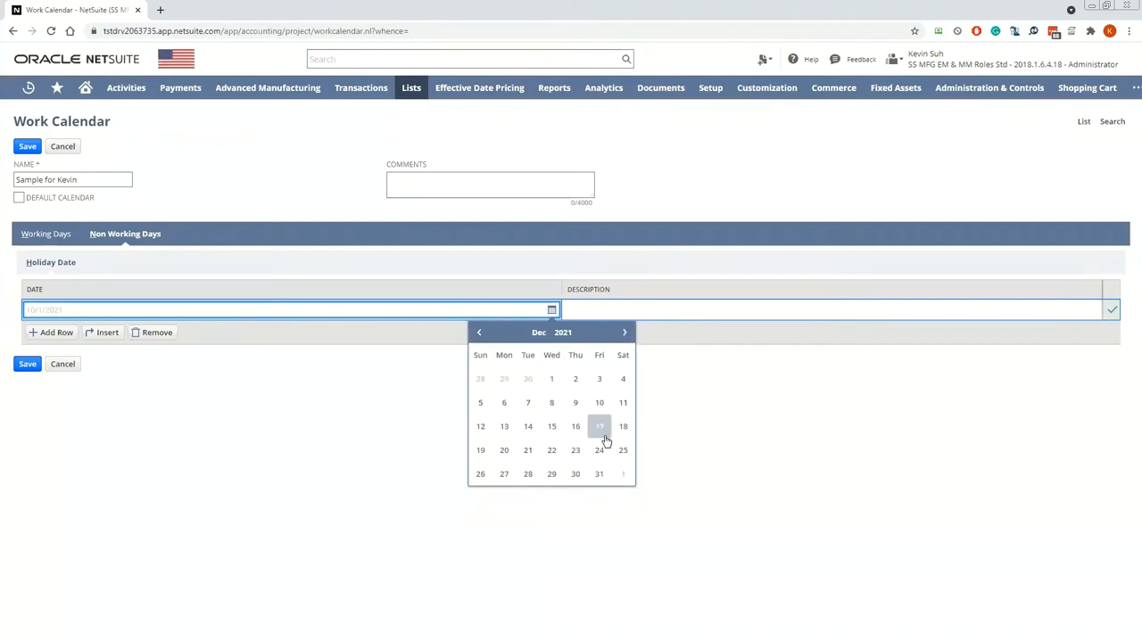
click(623, 450)
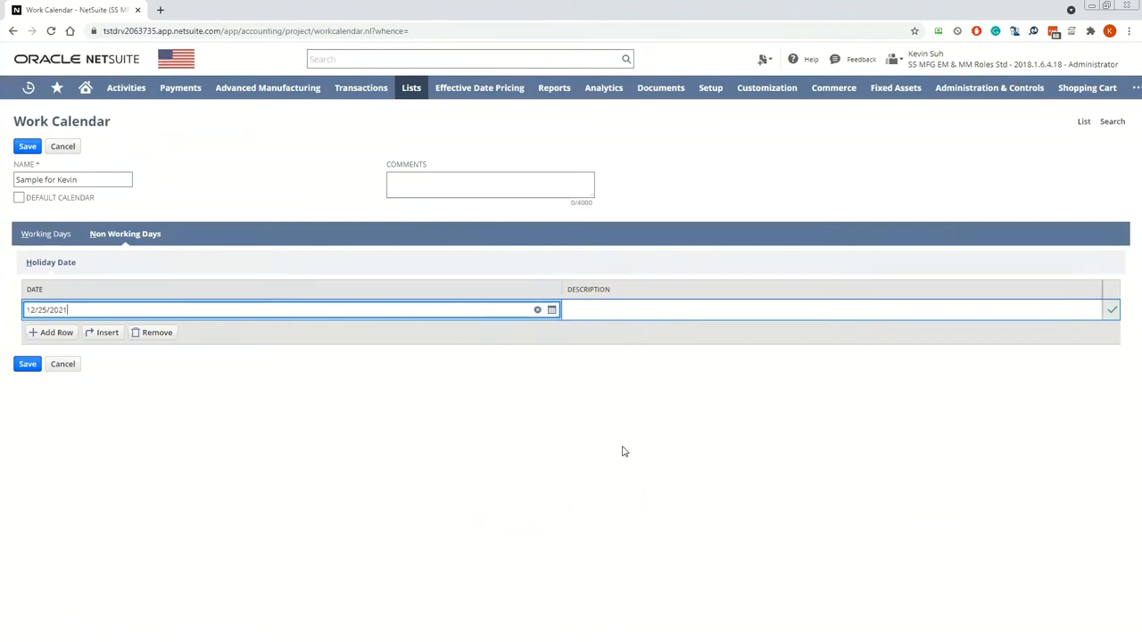
click(830, 311)
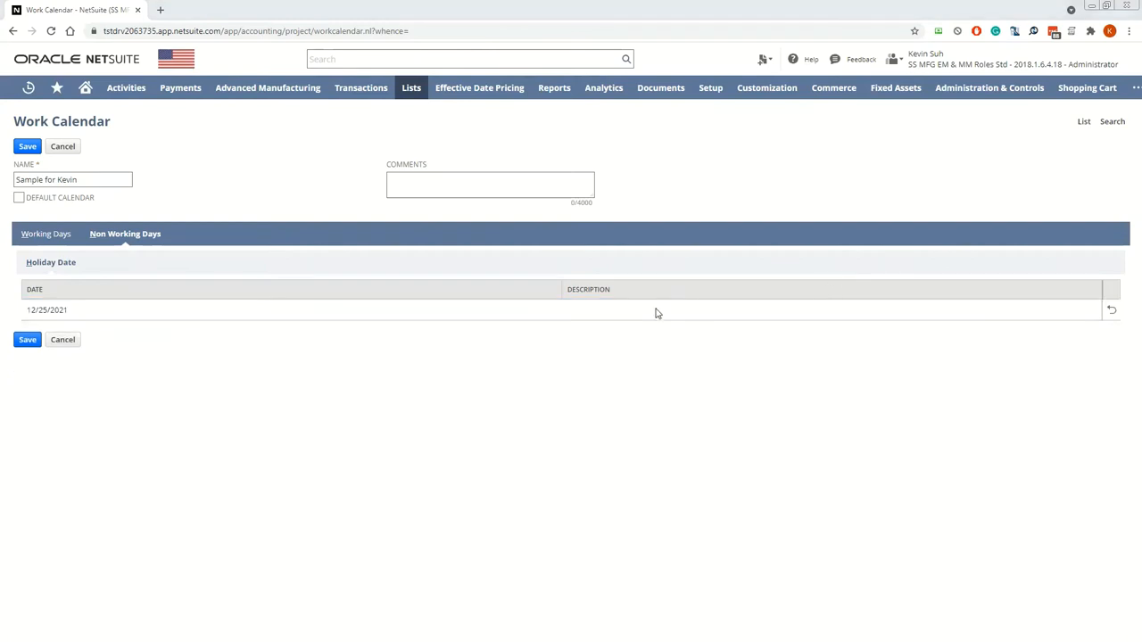
Describe the 12/25/2021 holiday as Christmas and add the row.
click(657, 310)
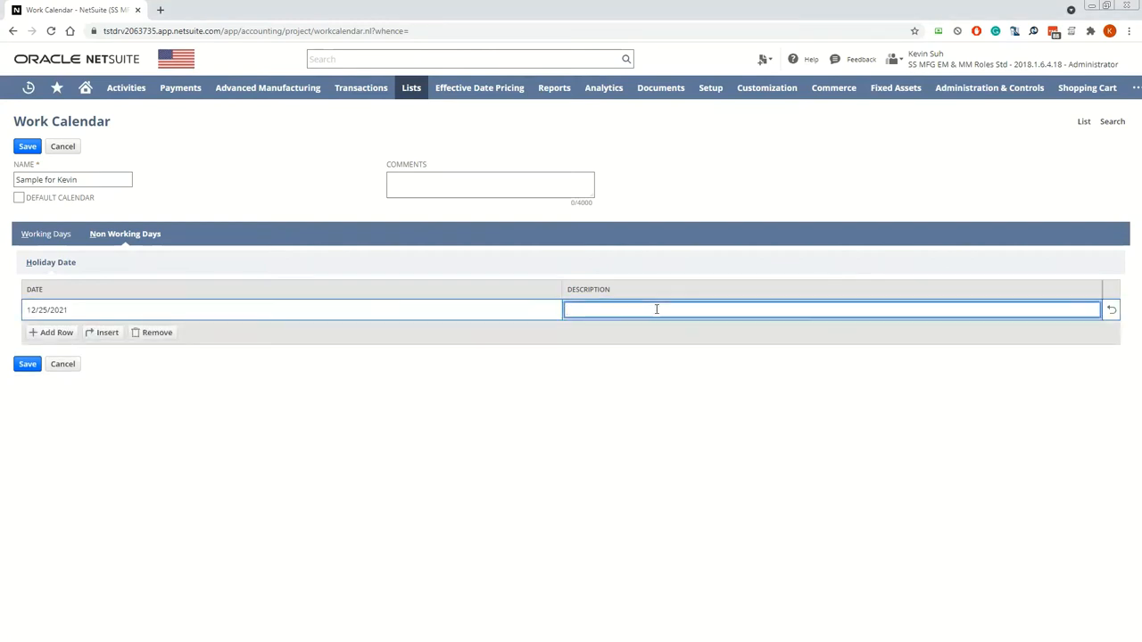
text(Christmas)
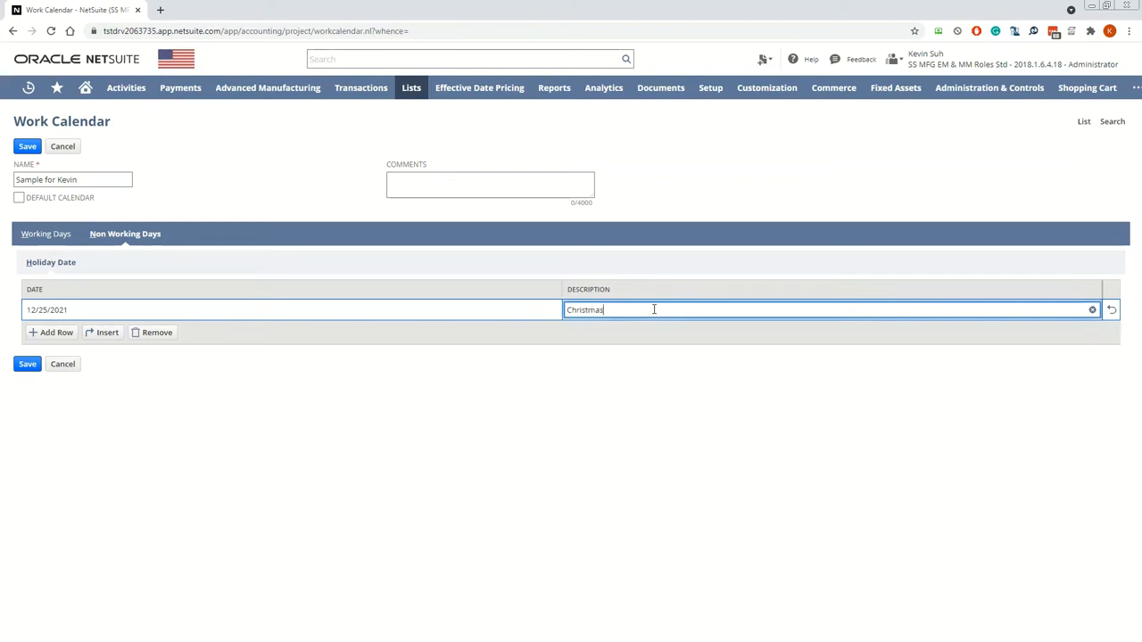
click(50, 332)
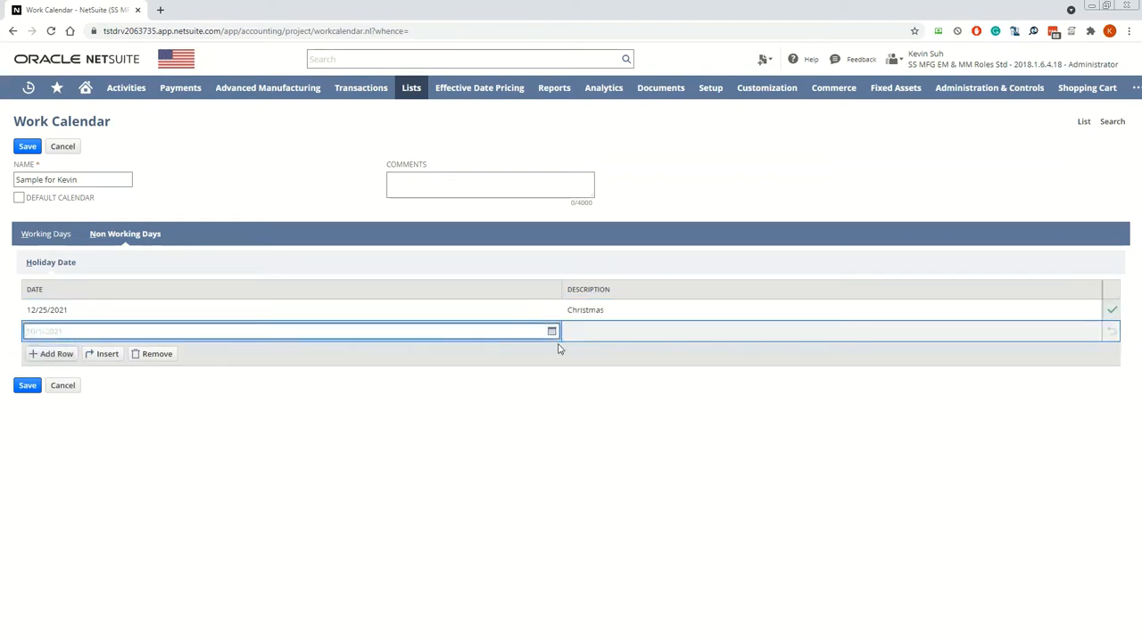
Add a second holiday 12/24/2021 described as Christmas Eve.
click(549, 330)
text(12/24/2021)
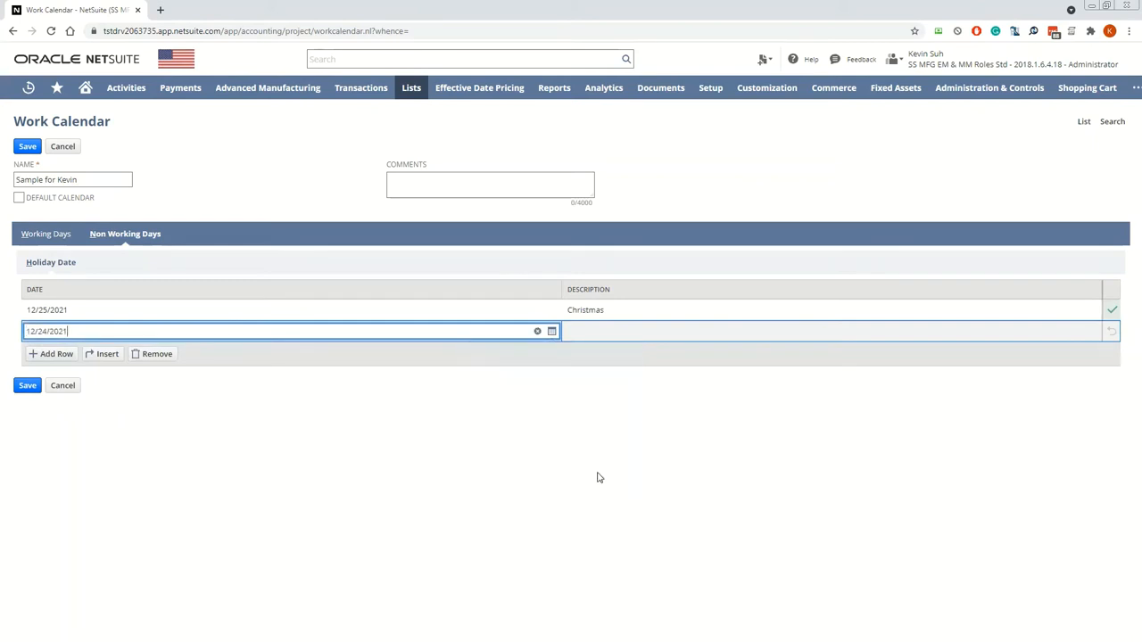
click(610, 330)
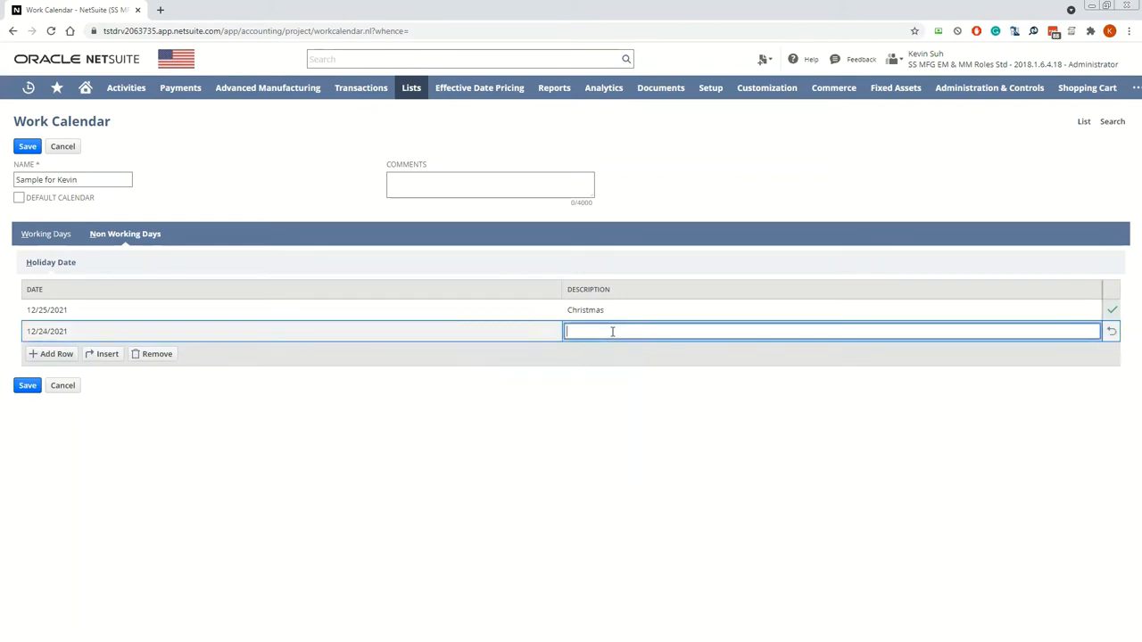
text(Christmas Eve)
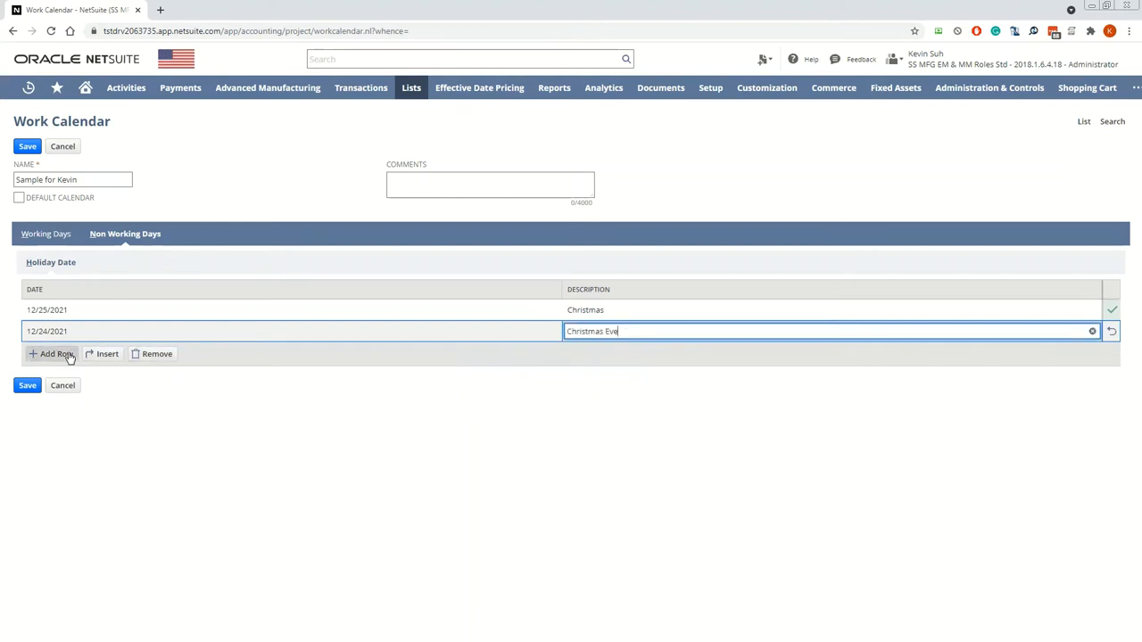
click(51, 353)
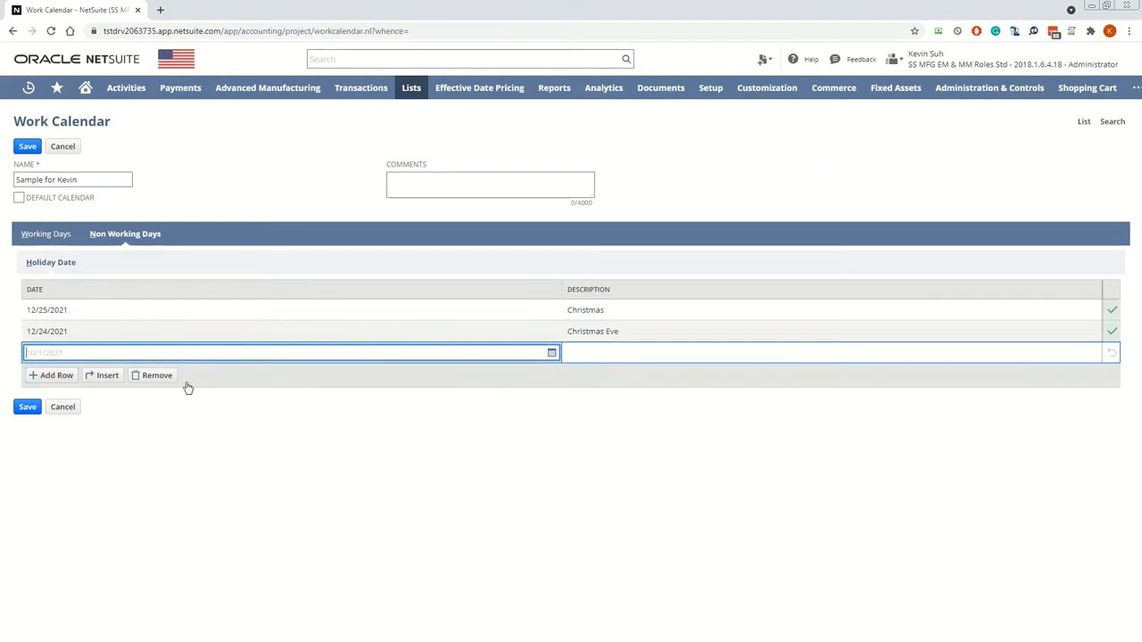
text(10/1/2021)
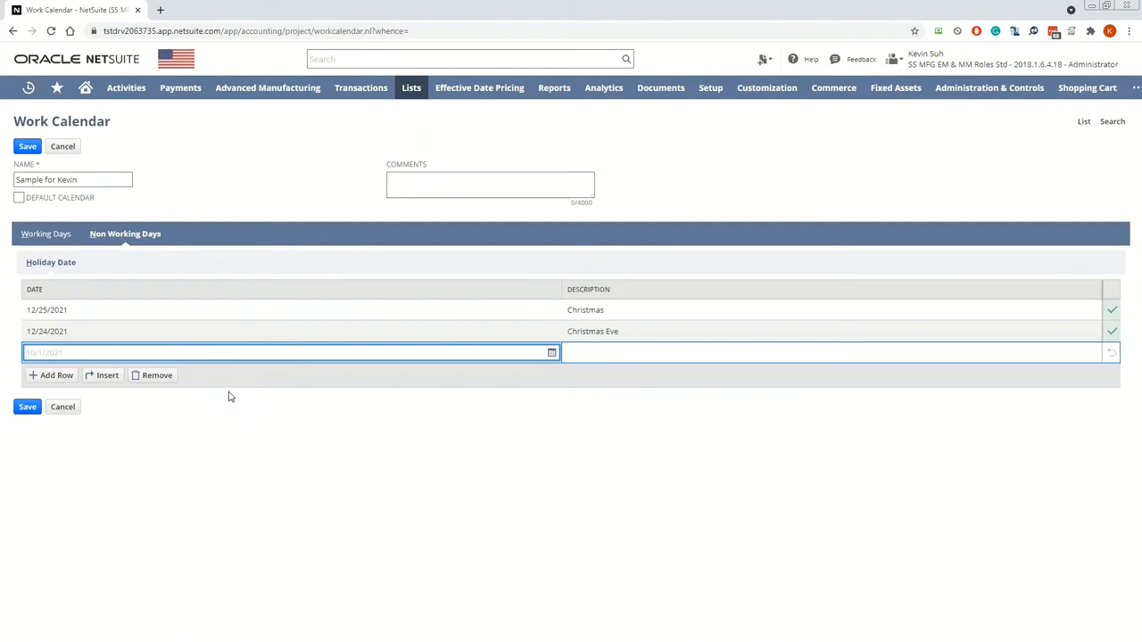
mouse_move(464, 328)
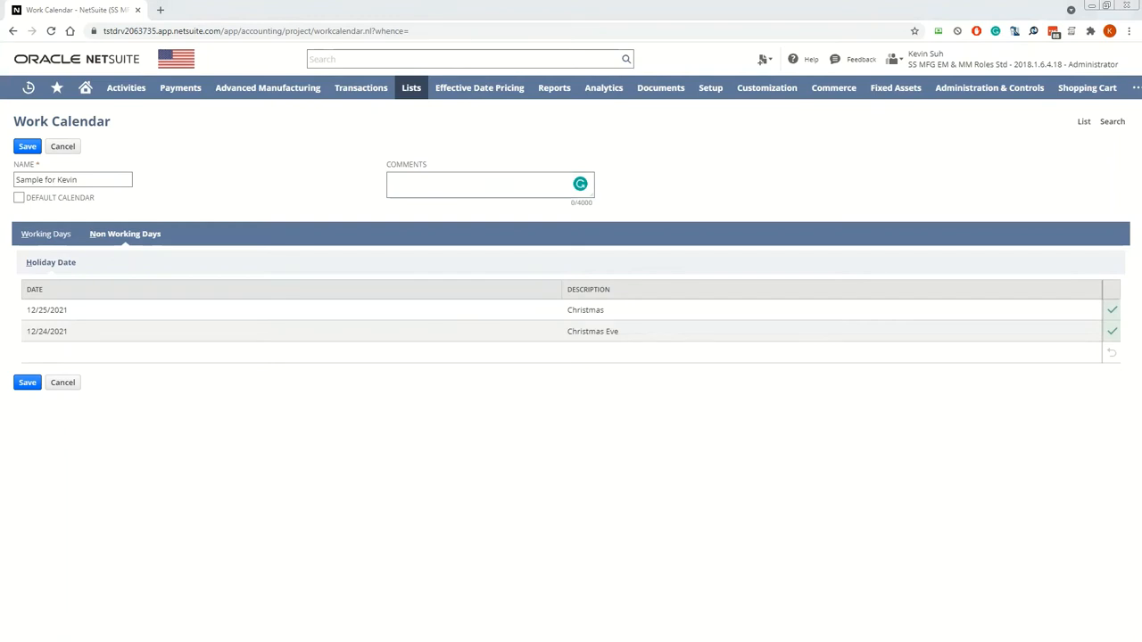
mouse_move(914, 482)
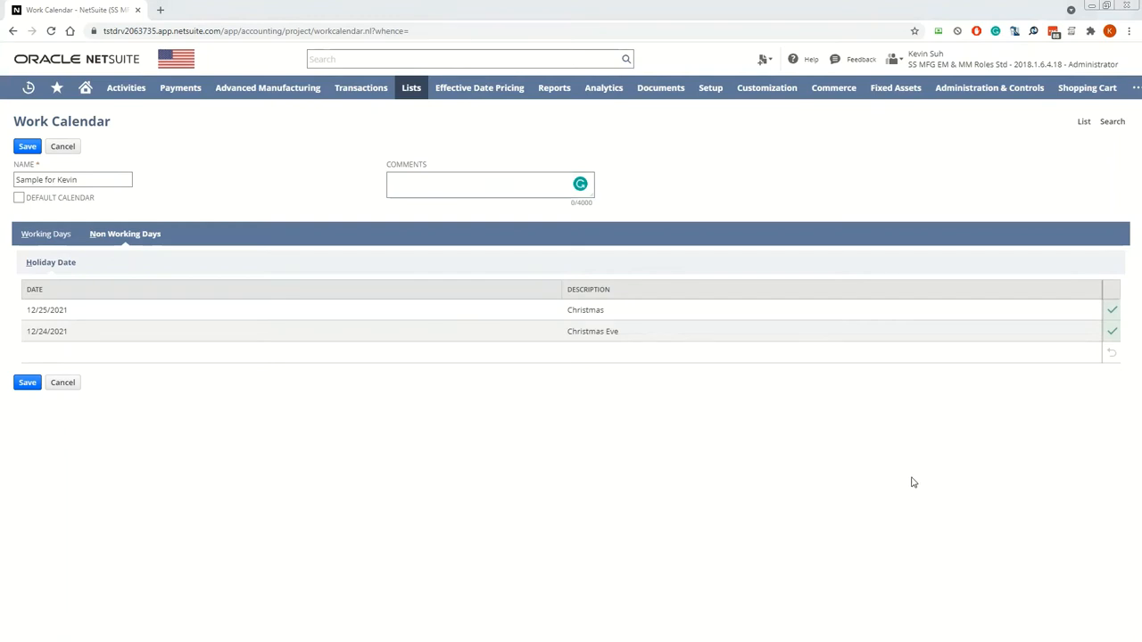
mouse_move(277, 348)
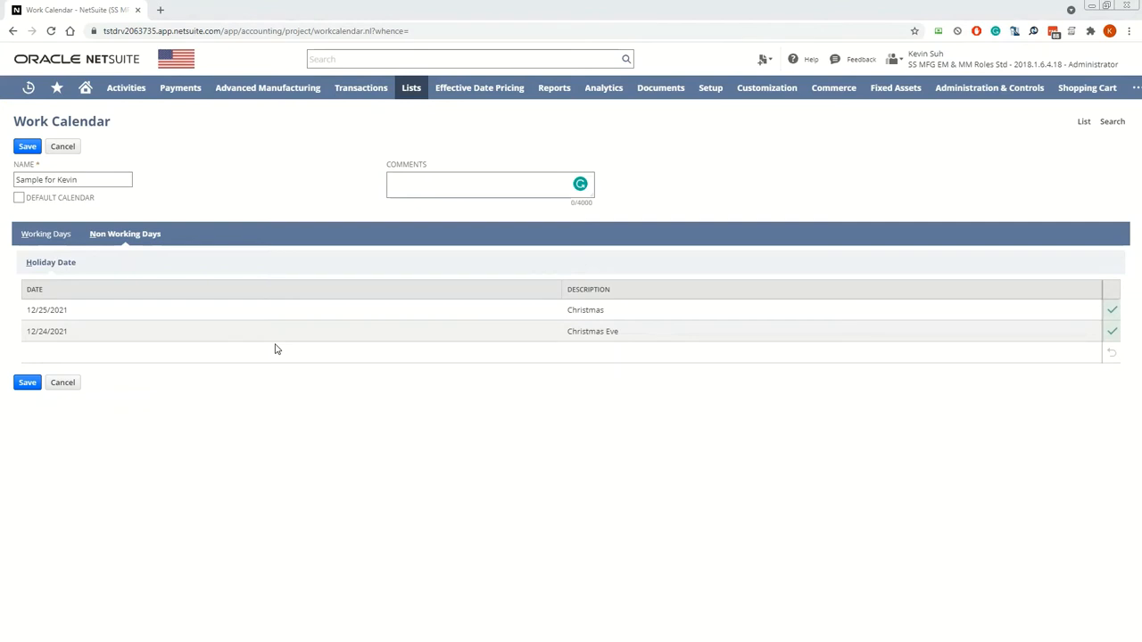
Review the Working Days settings, save the calendar, and search 'emp' for the employee.
click(44, 232)
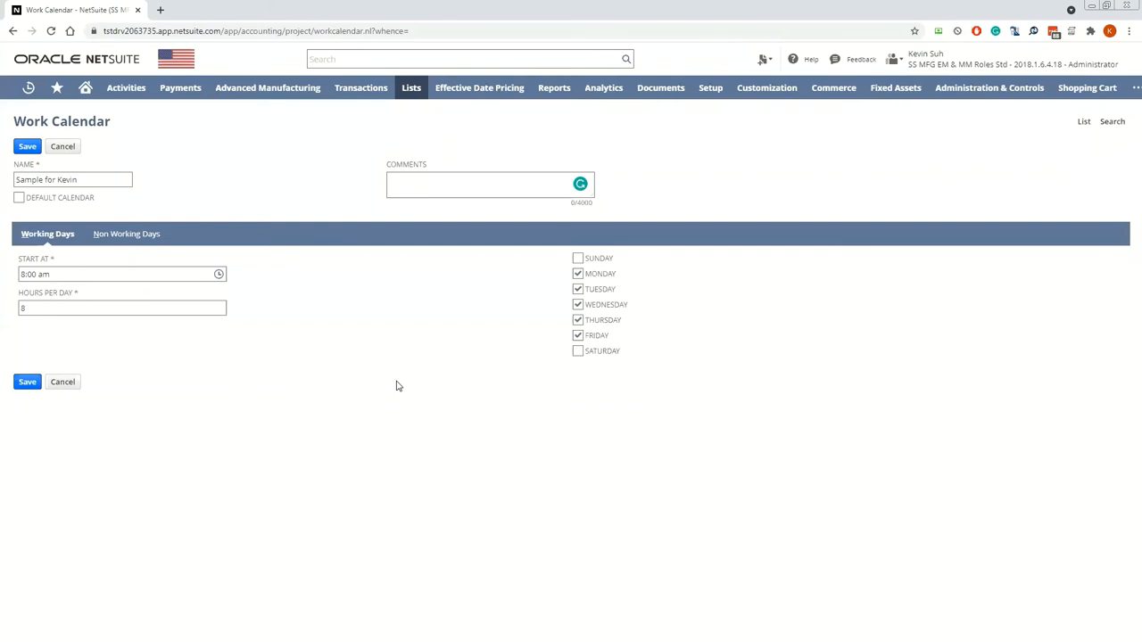
mouse_move(382, 317)
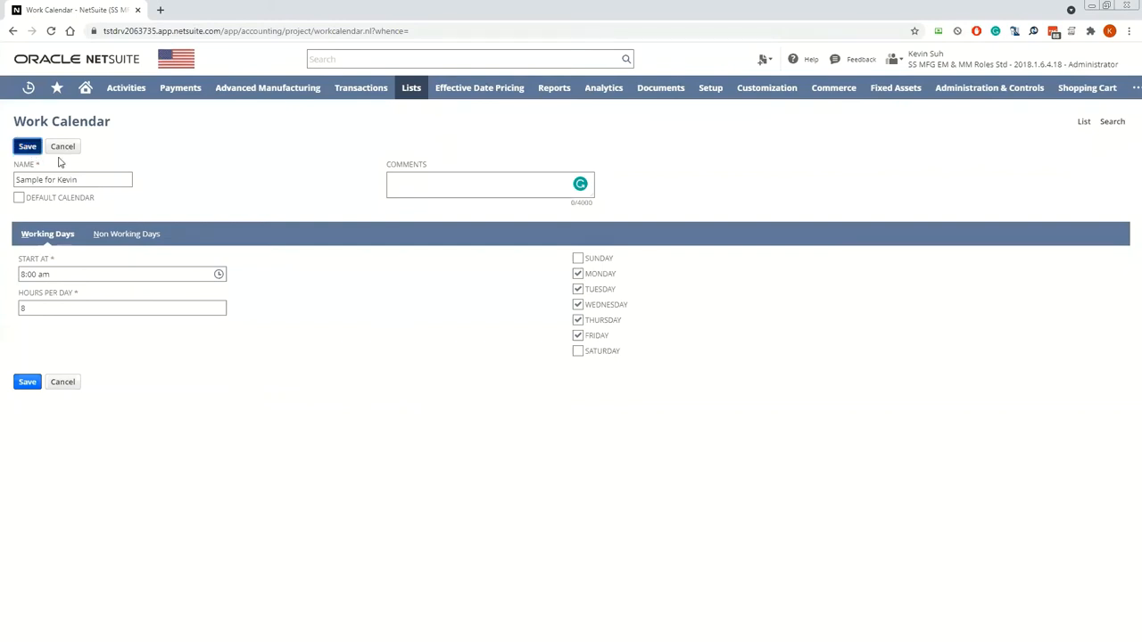
click(27, 146)
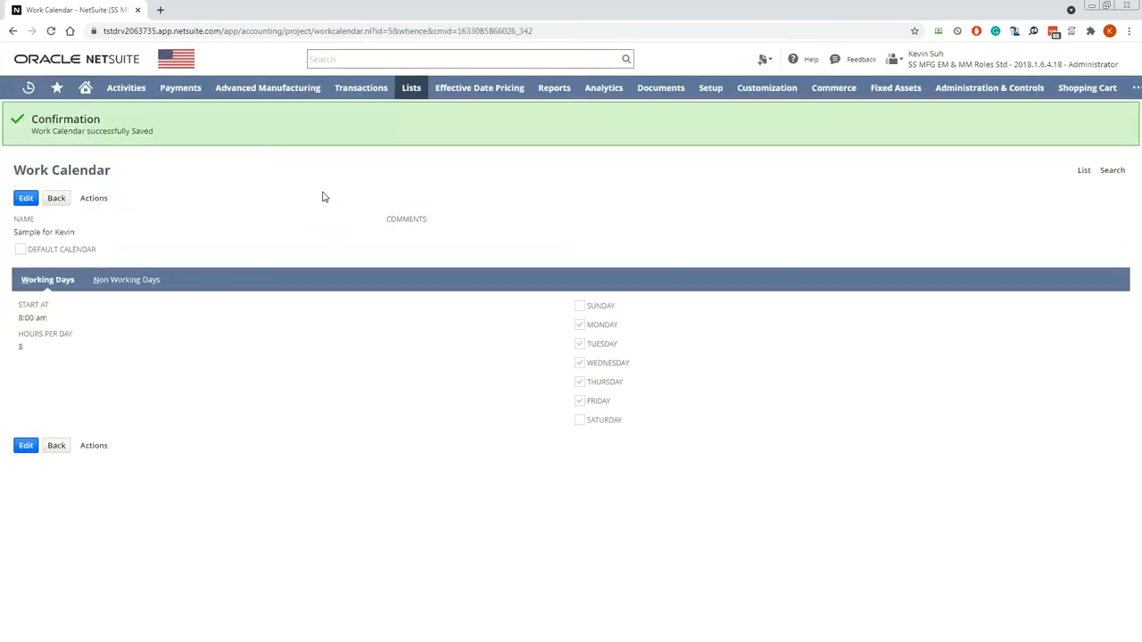
text(emp)
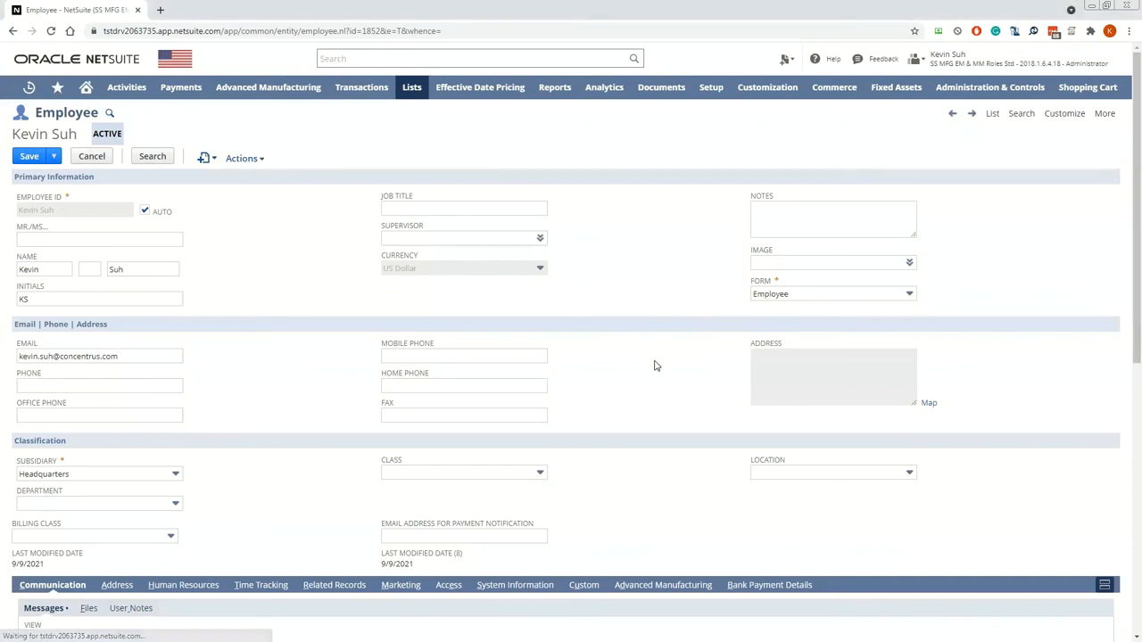
Scroll the employee record down to the Human Resources Work Calendar field.
scroll(down, 3)
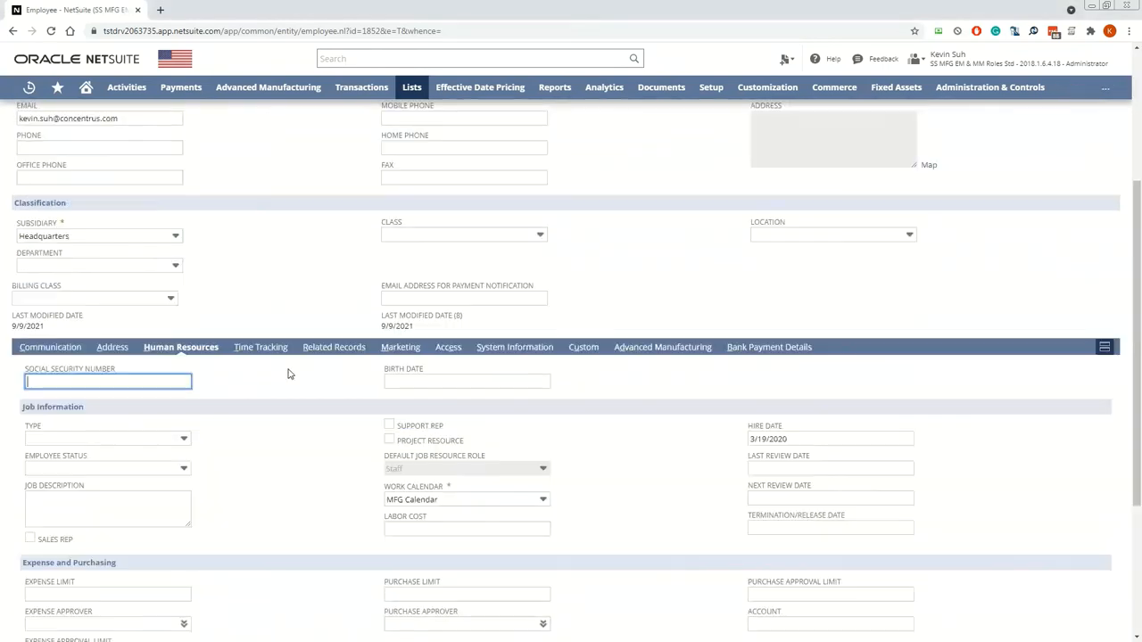
scroll(down, 3)
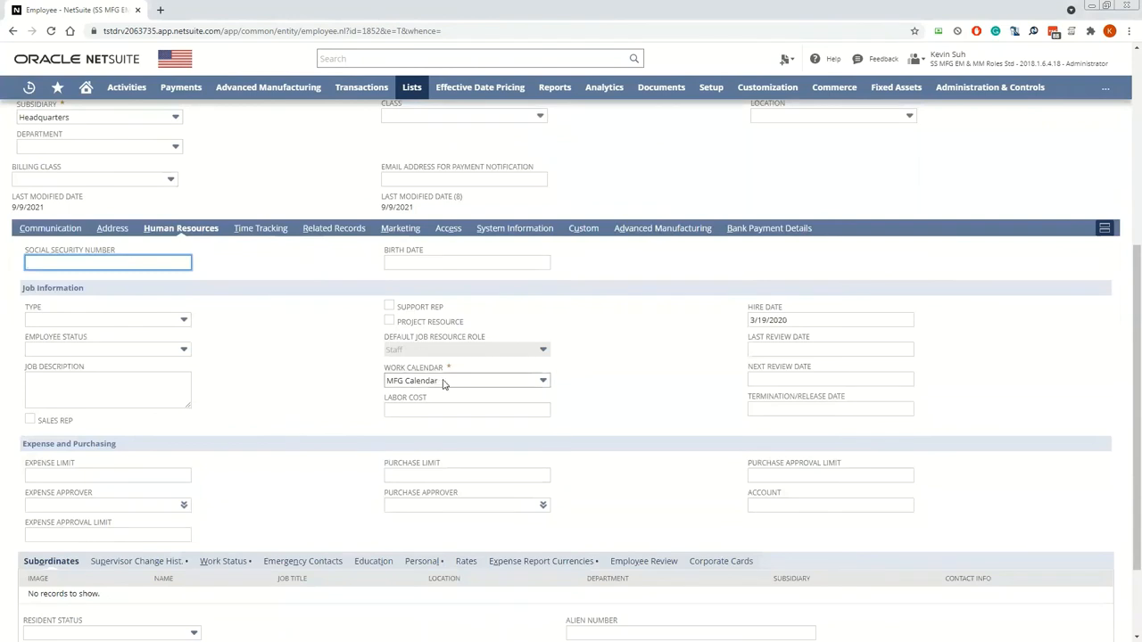